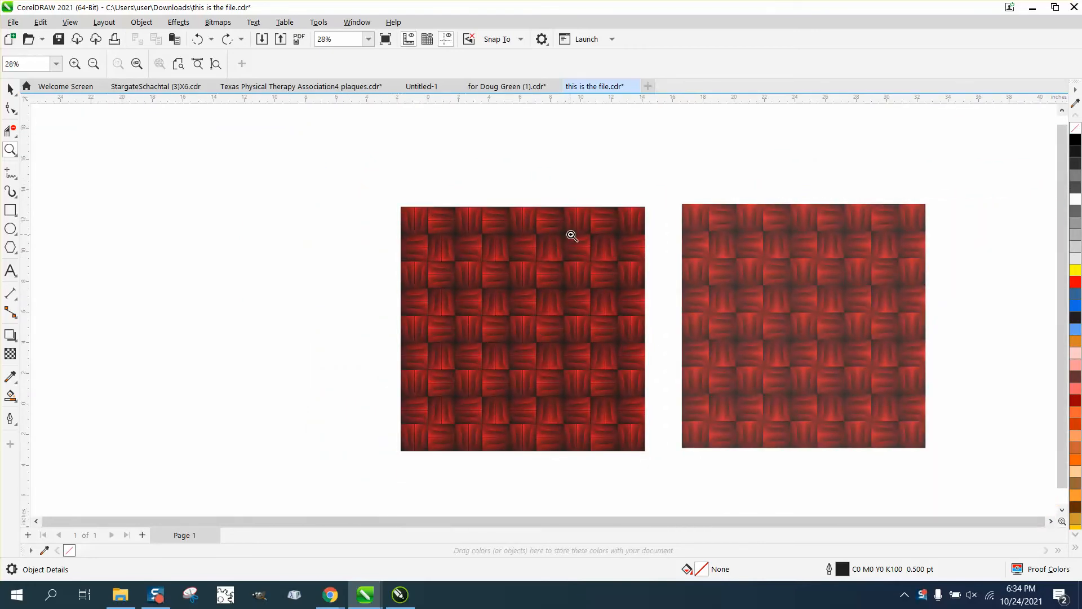
{"action": "mouse_move", "coordinate": [488, 233]}
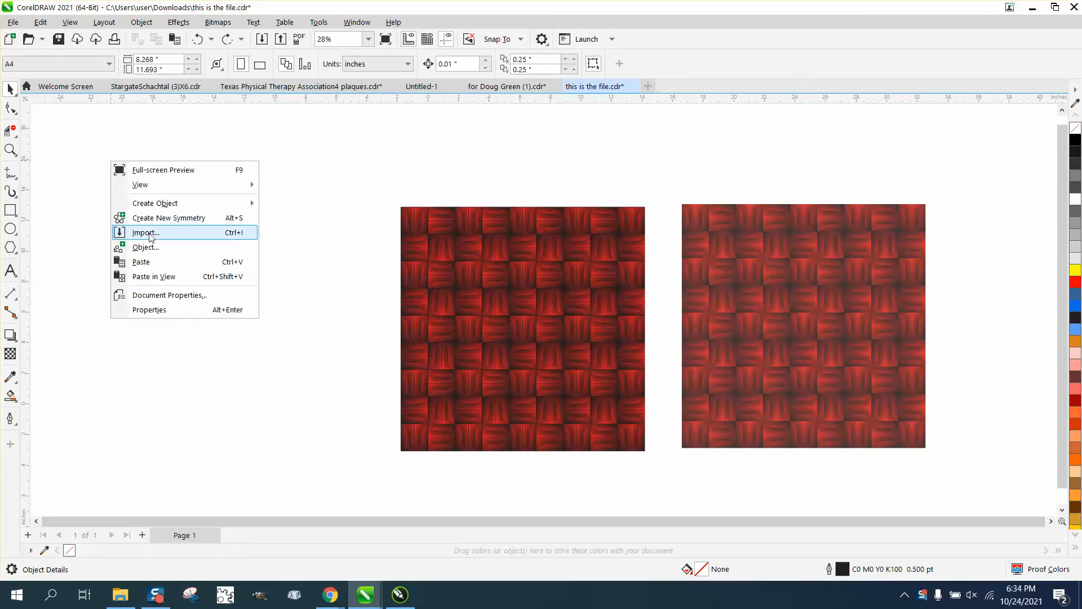
- Import 'this is the file2.jpg' and place it left of the two woven tiles
{"action": "left_click", "coordinate": [145, 232]}
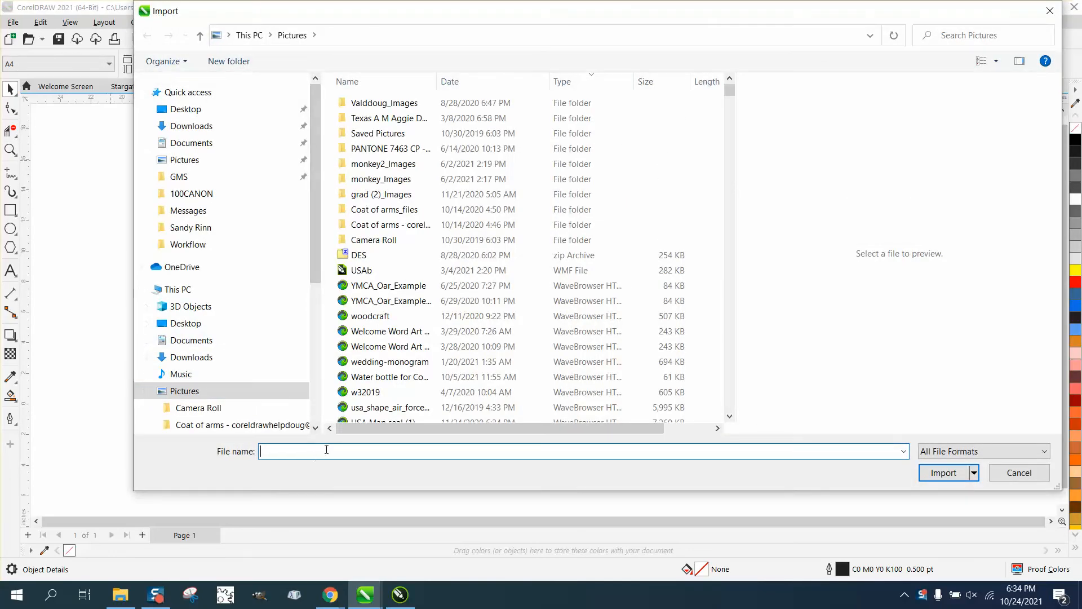
{"action": "type", "text": "this"}
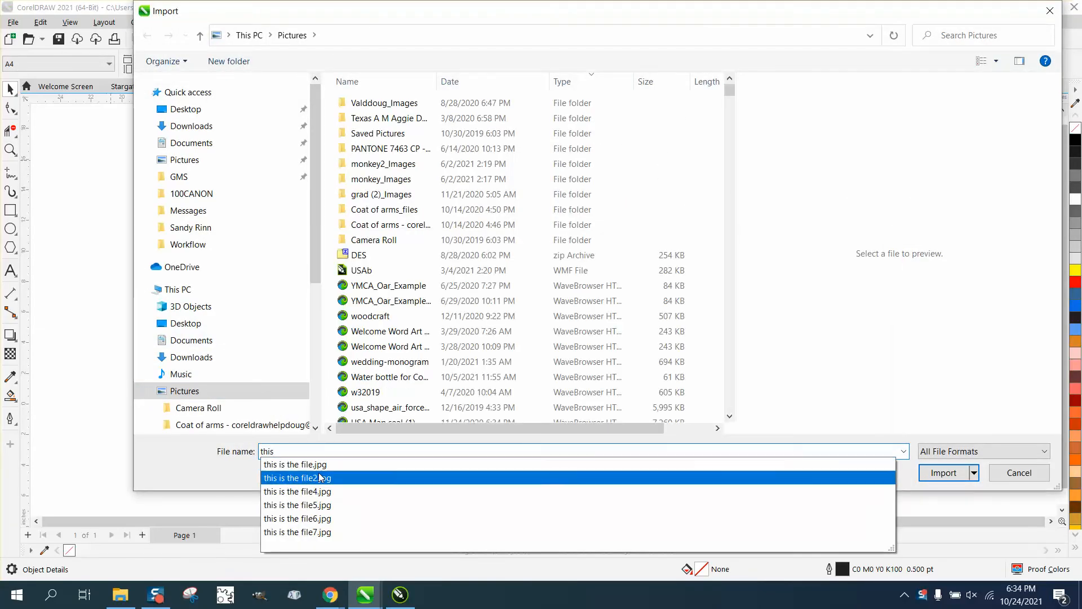
{"action": "left_click", "coordinate": [942, 472]}
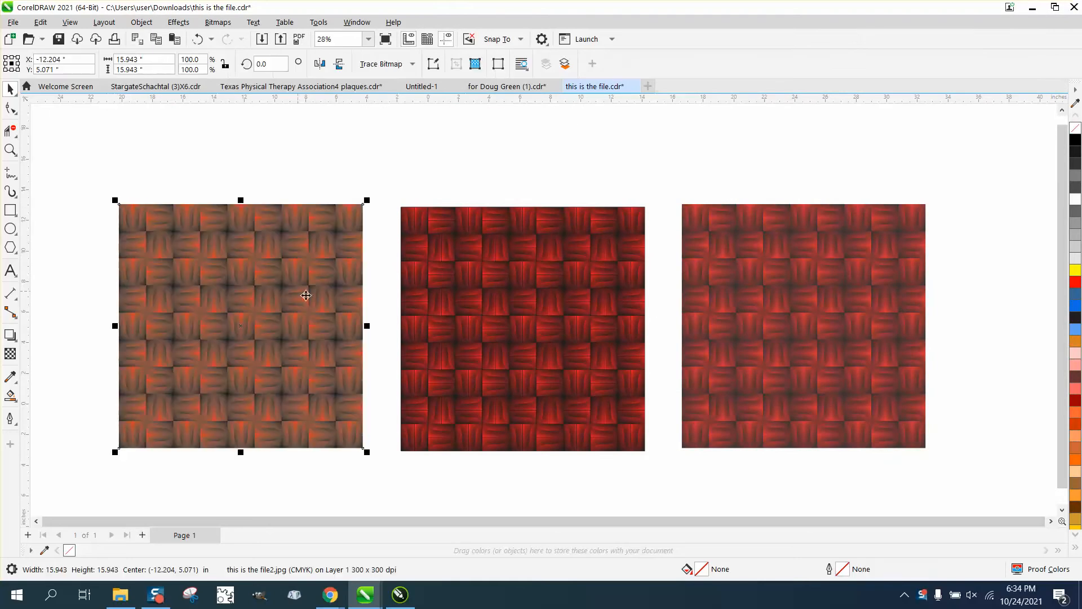
{"action": "mouse_move", "coordinate": [334, 297]}
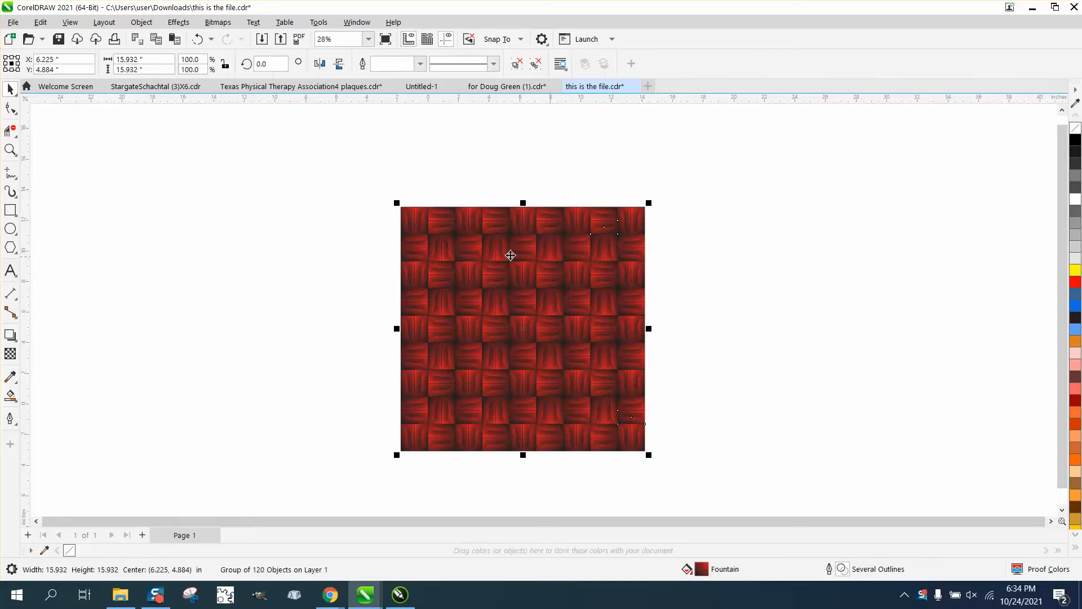
{"action": "mouse_move", "coordinate": [724, 485]}
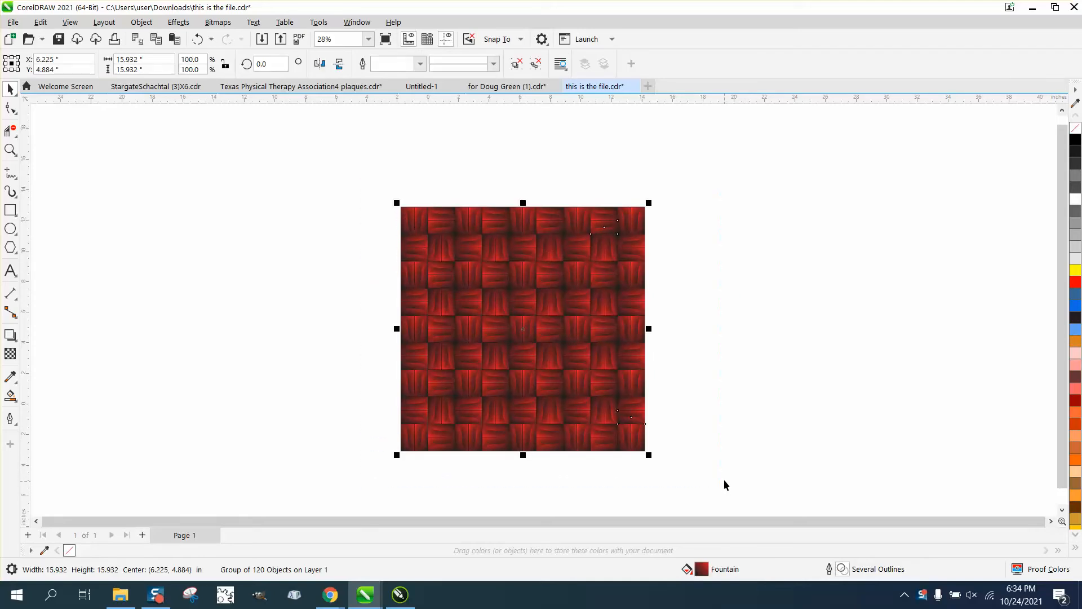
{"action": "mouse_move", "coordinate": [272, 115]}
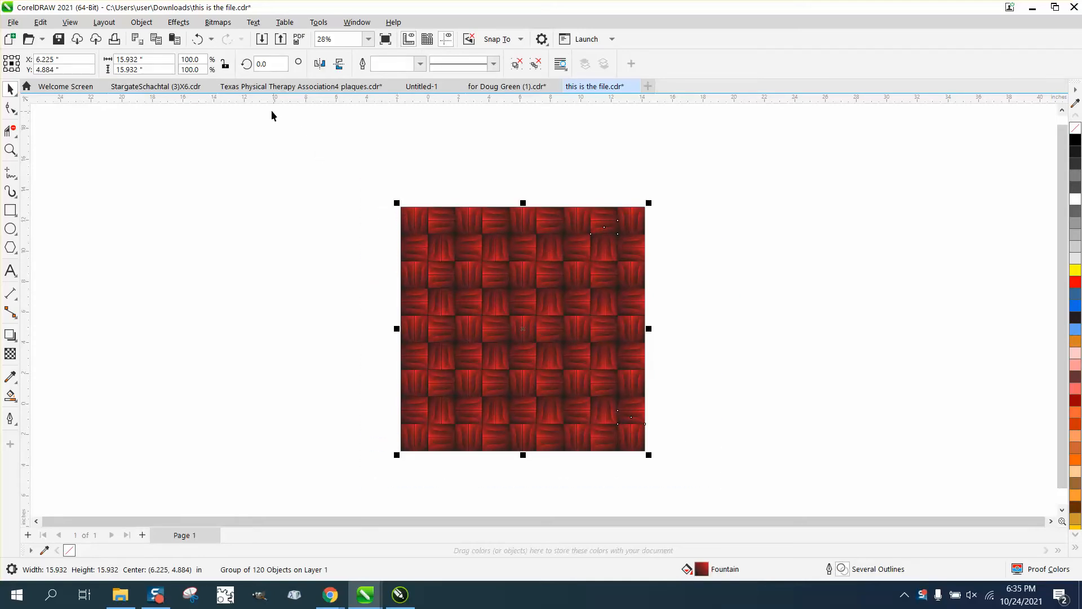
- Start an export of the woven tile from the File menu, then cancel it
{"action": "left_click", "coordinate": [12, 23]}
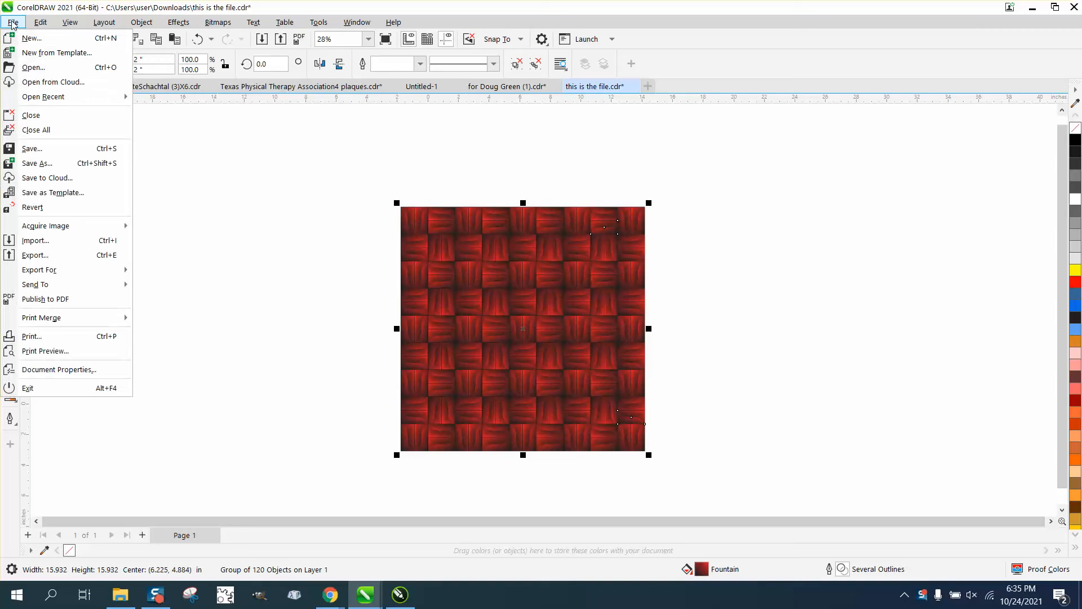
{"action": "mouse_move", "coordinate": [35, 255]}
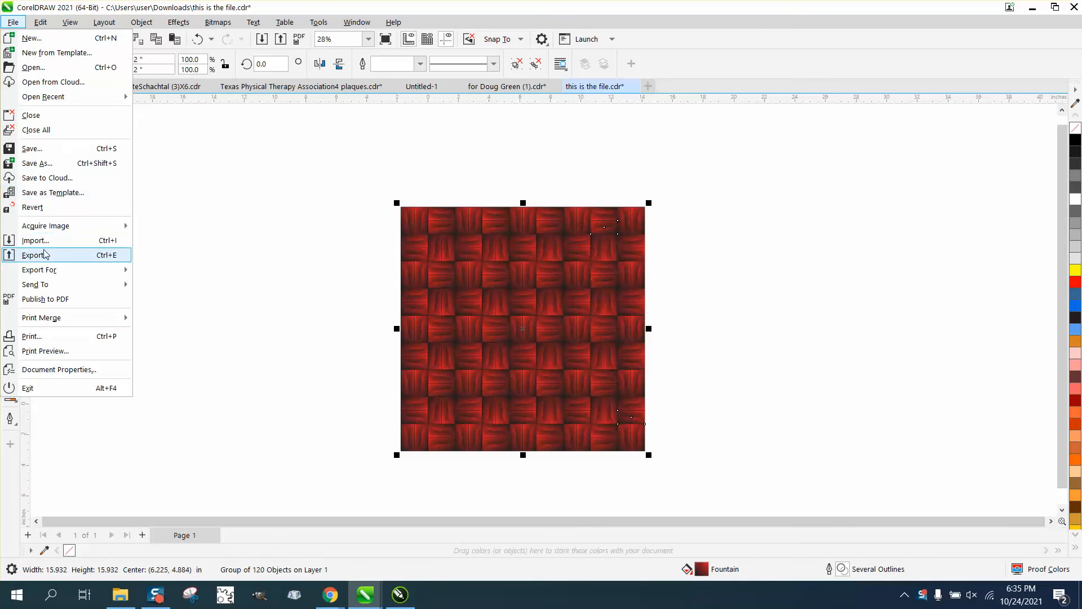
{"action": "left_click", "coordinate": [36, 255]}
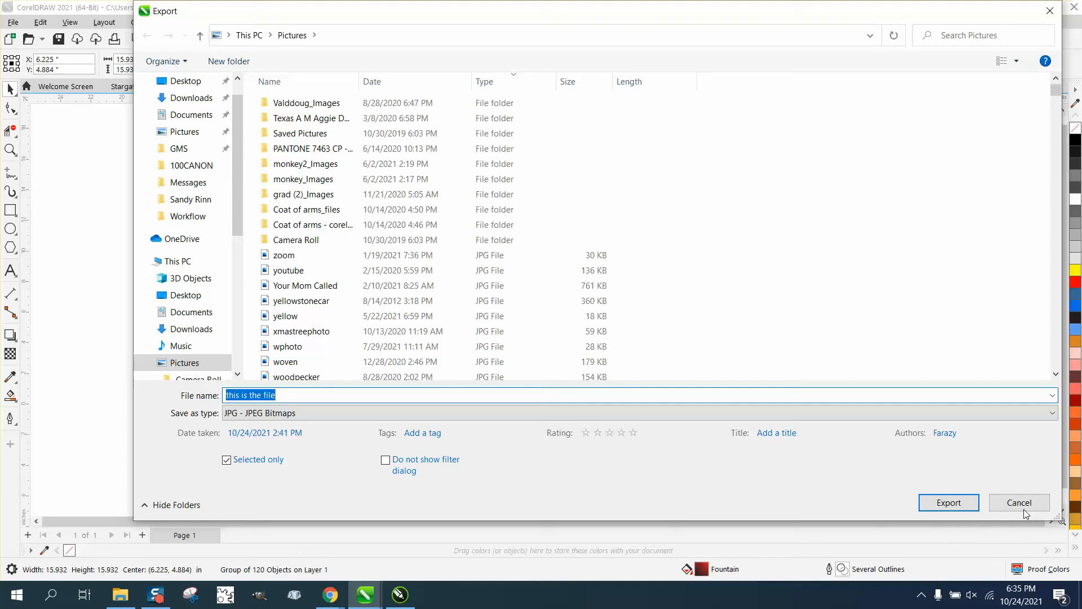
{"action": "left_click", "coordinate": [948, 502]}
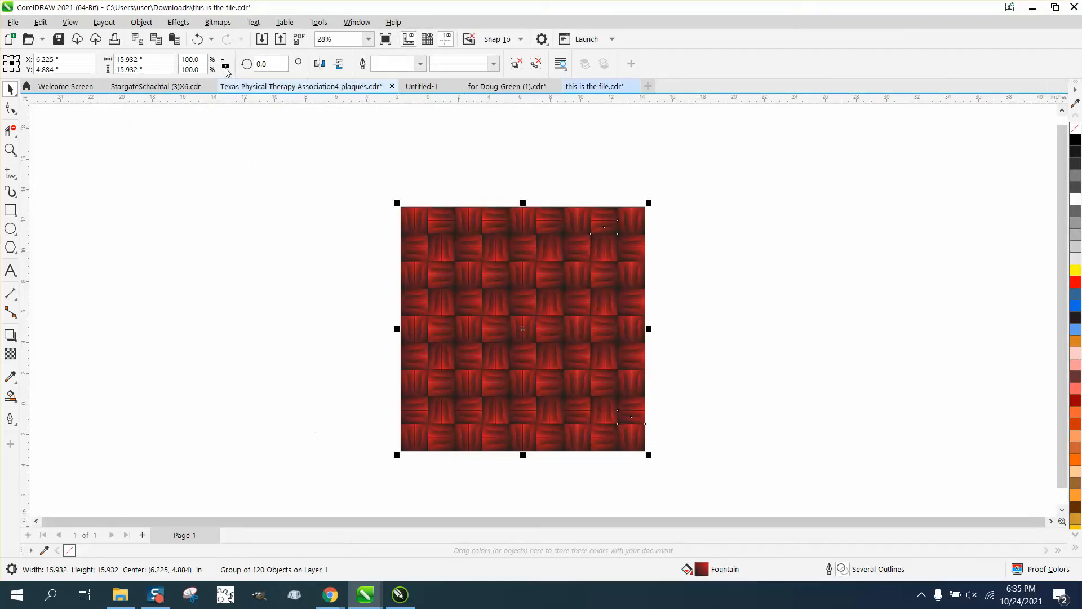
- Use the Object menu to rearrange the small two-object weave piece at the corner
{"action": "left_click", "coordinate": [141, 22]}
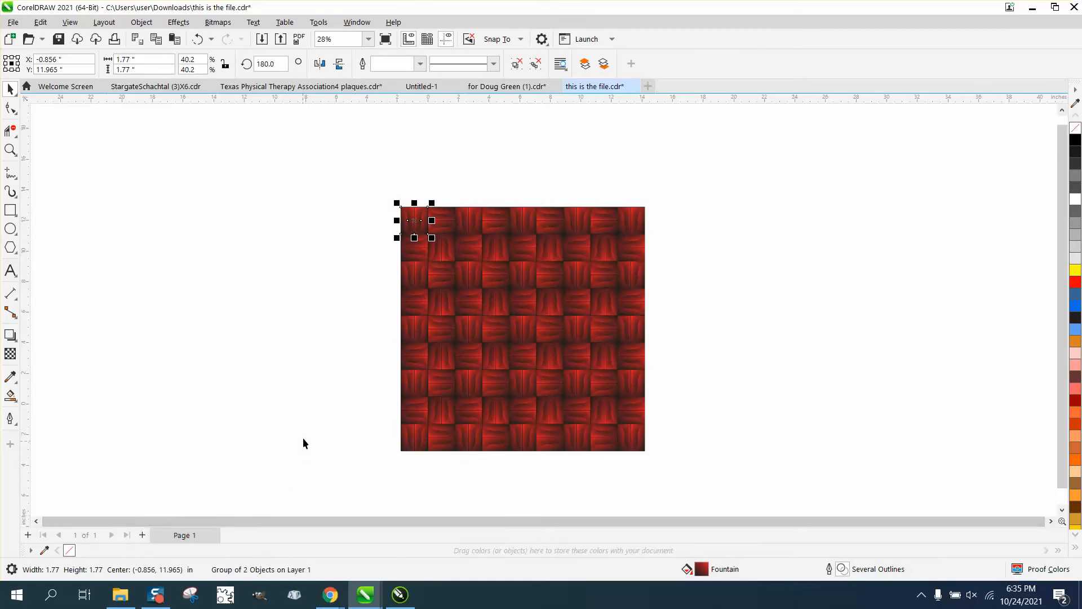
{"action": "left_click", "coordinate": [139, 22]}
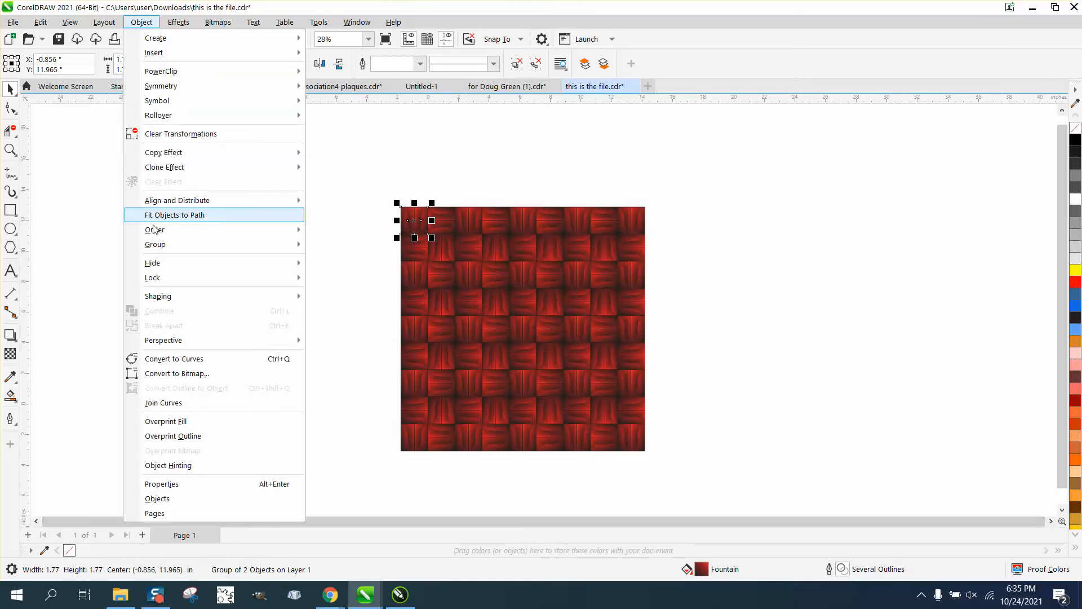
{"action": "left_click", "coordinate": [340, 269]}
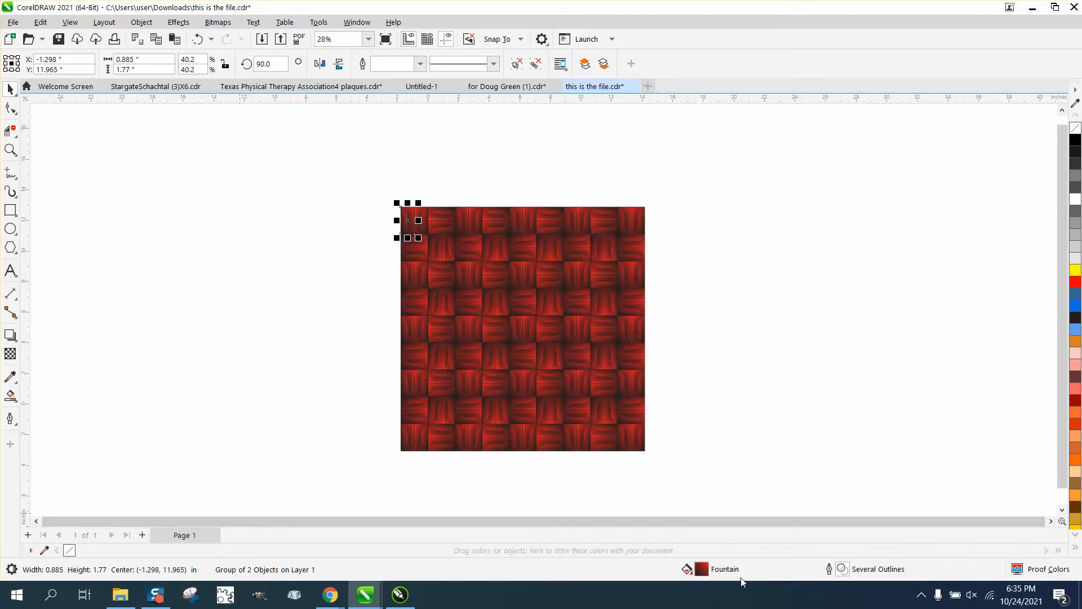
{"action": "mouse_move", "coordinate": [322, 207]}
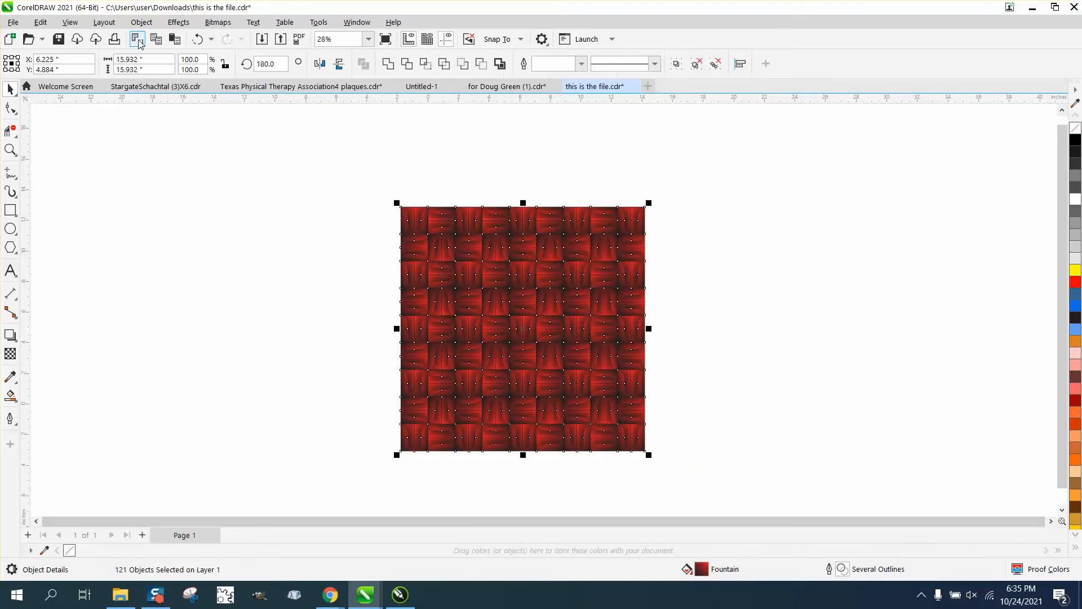
- Group all 121 pieces of the tile into one object
{"action": "left_click", "coordinate": [141, 22]}
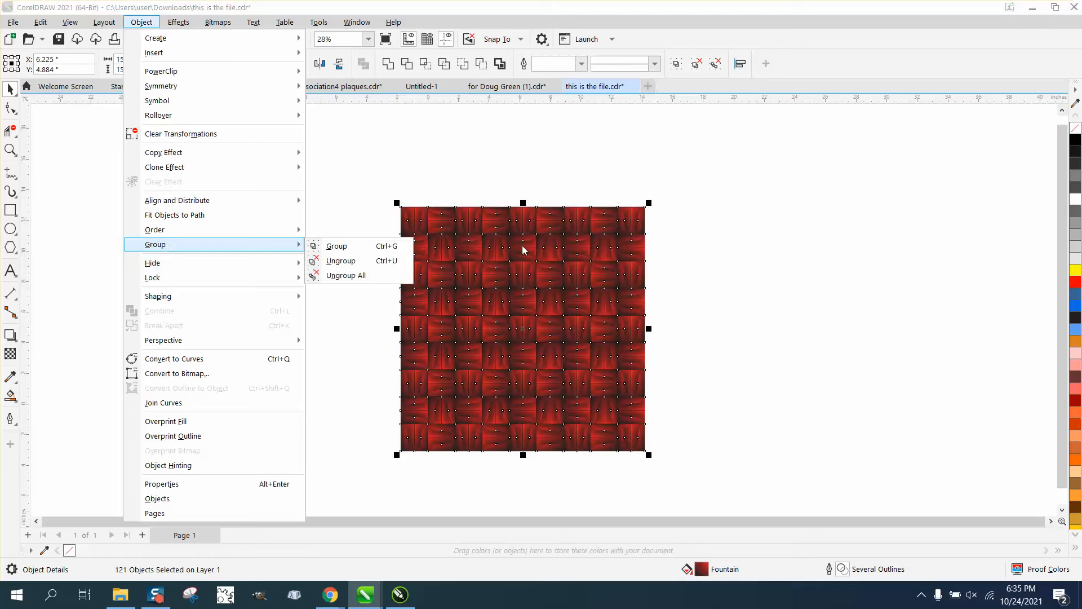
{"action": "left_click", "coordinate": [336, 246]}
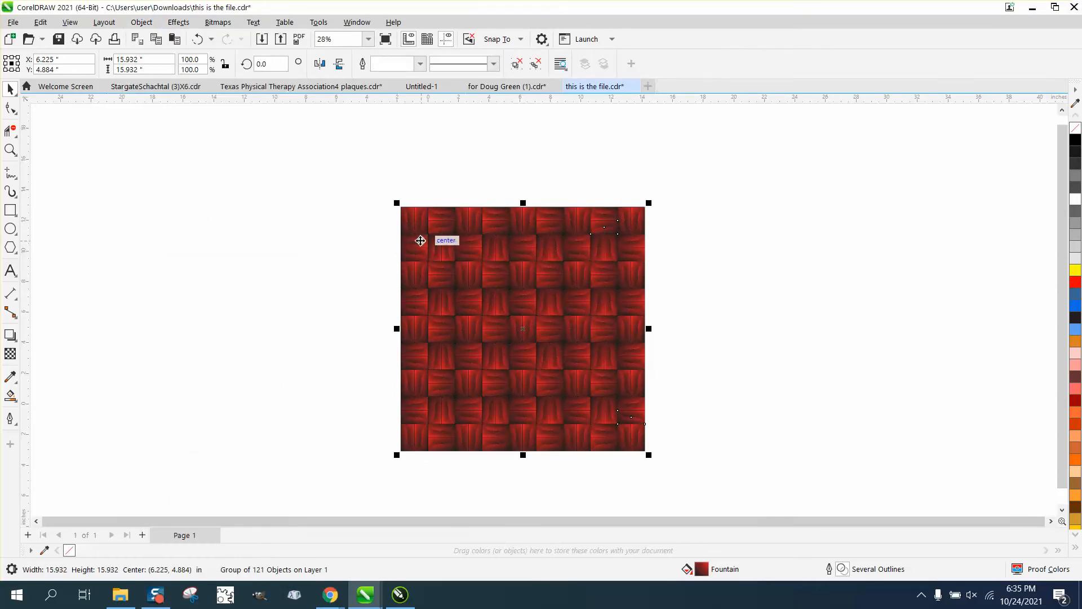
- Export the grouped tile as an RGB (24-bit) JPEG named 'this is the file8'
{"action": "left_click", "coordinate": [12, 23]}
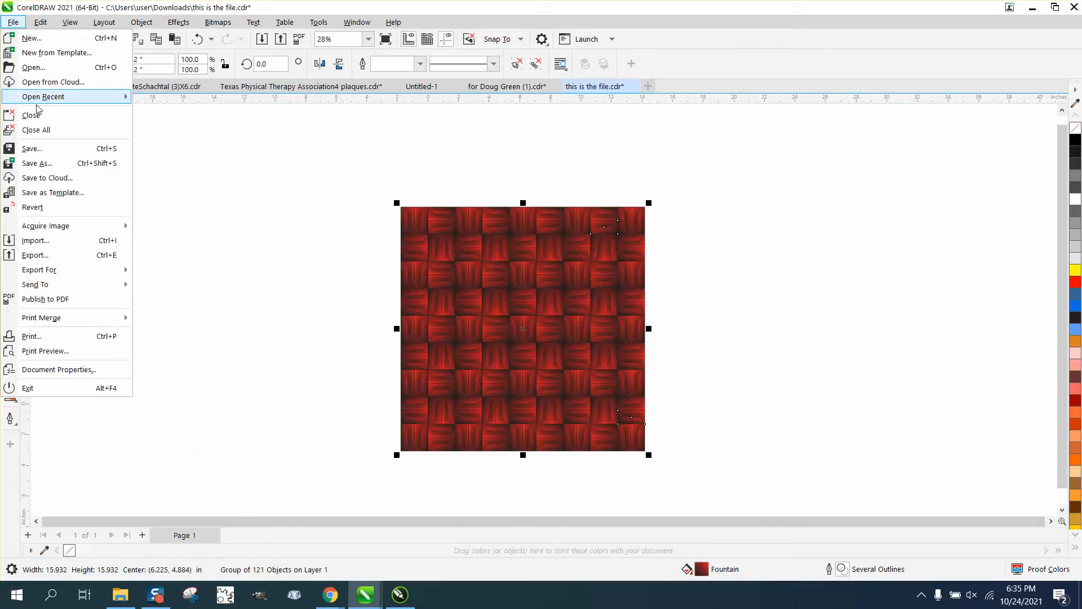
{"action": "left_click", "coordinate": [35, 255]}
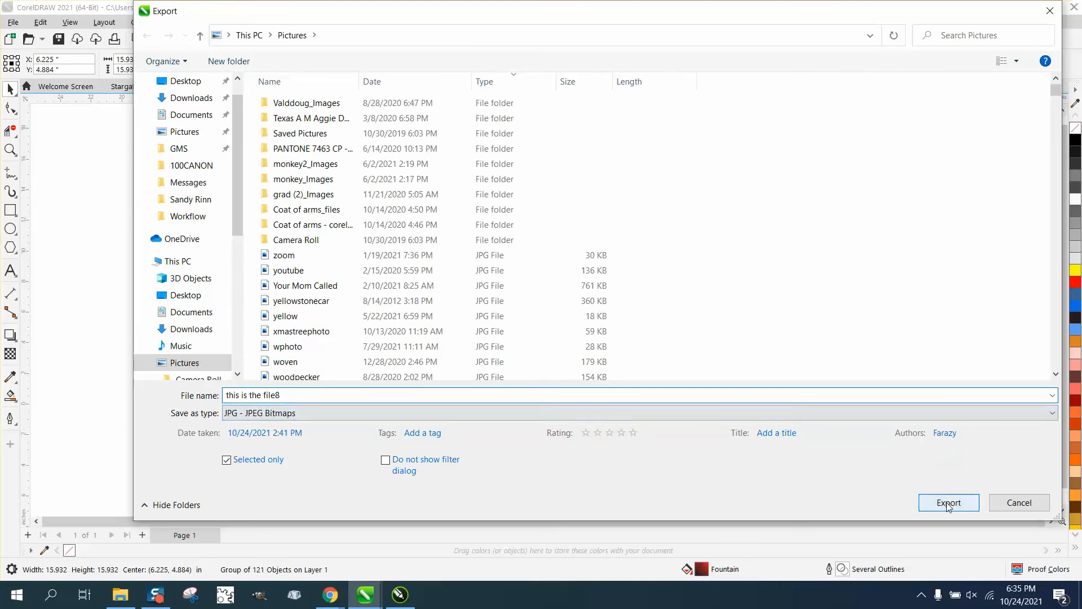
{"action": "left_click", "coordinate": [948, 502]}
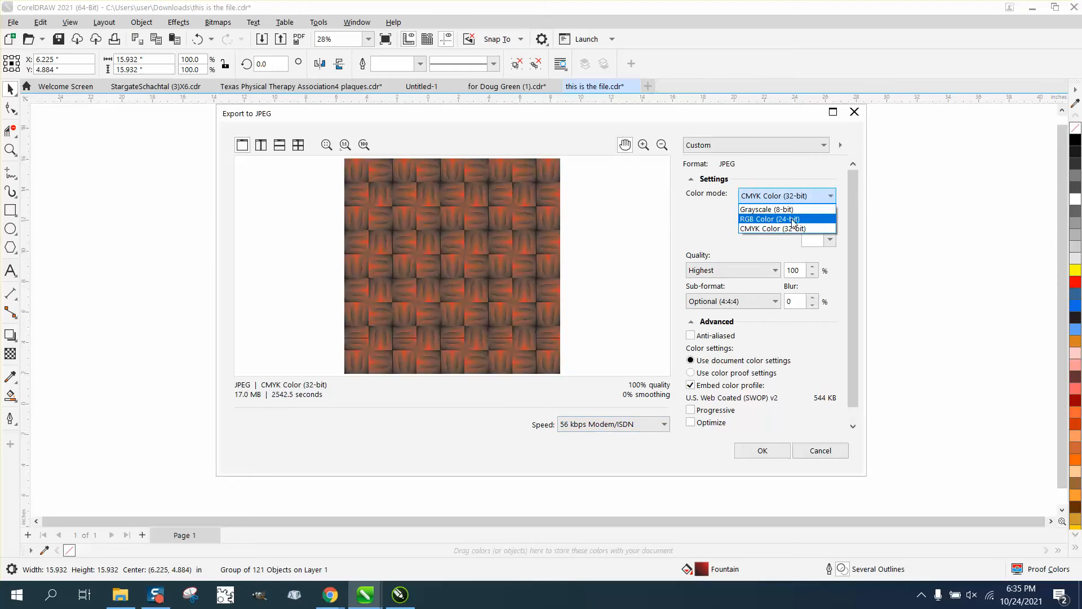
{"action": "left_click", "coordinate": [771, 219]}
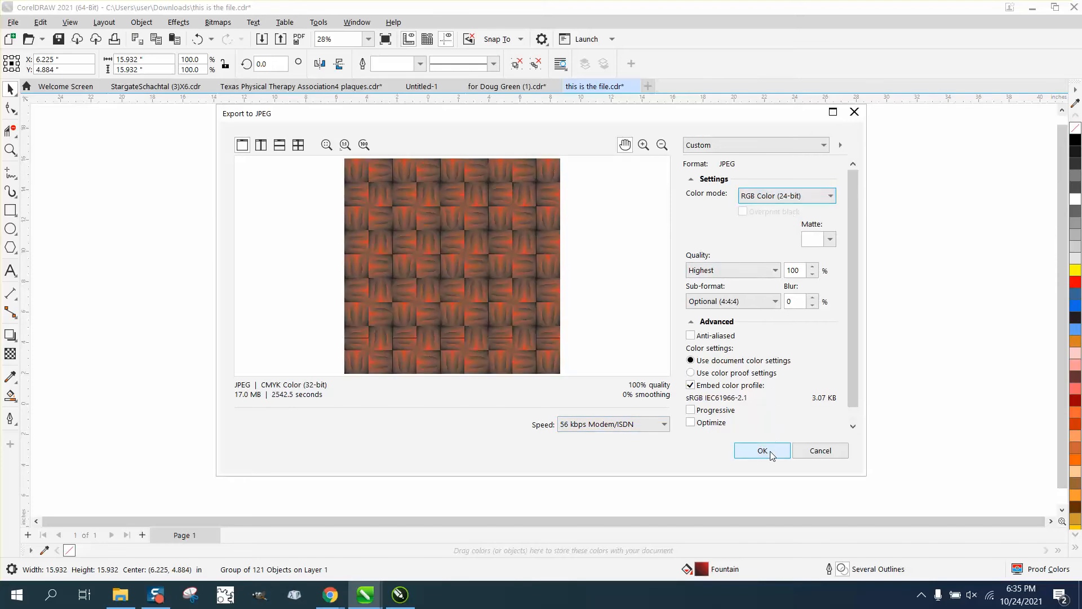
{"action": "left_click", "coordinate": [761, 450]}
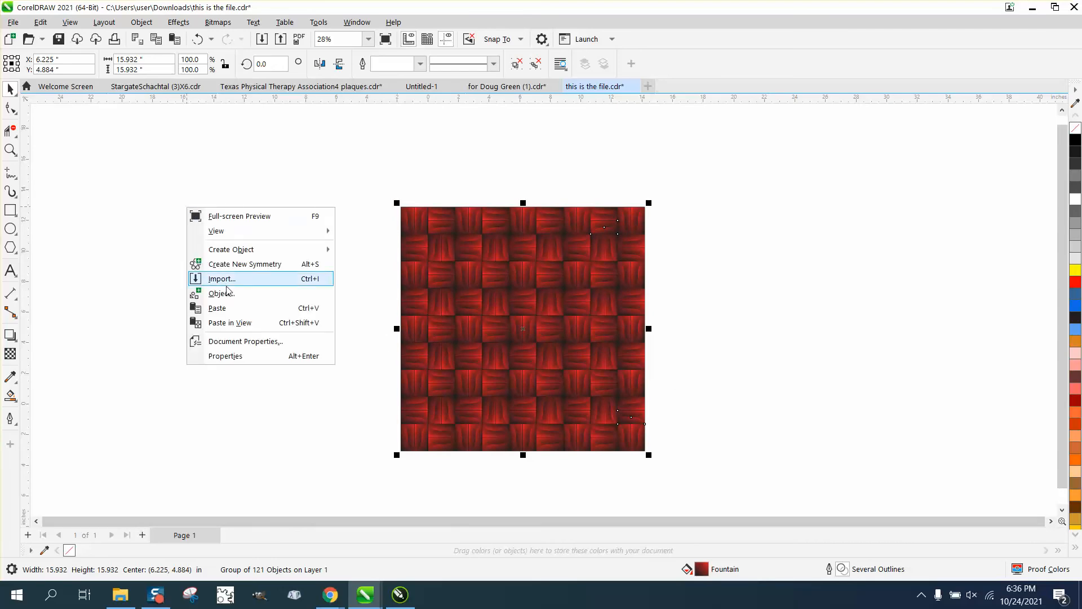
- Choose 'this is the file8.jpg' from the autocomplete list and import it
{"action": "left_click", "coordinate": [223, 279]}
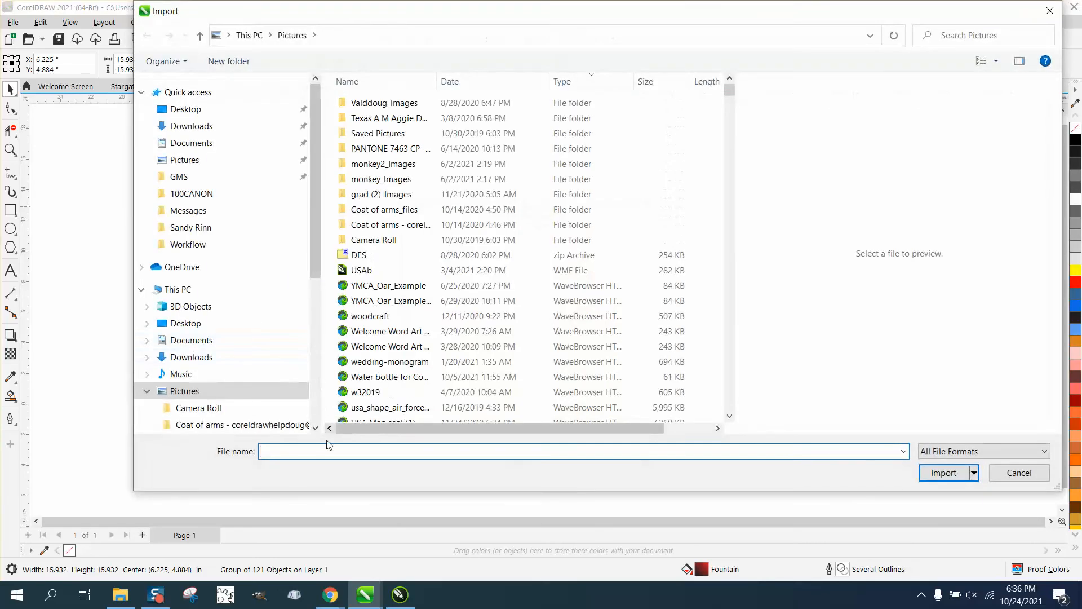
{"action": "type", "text": "t"}
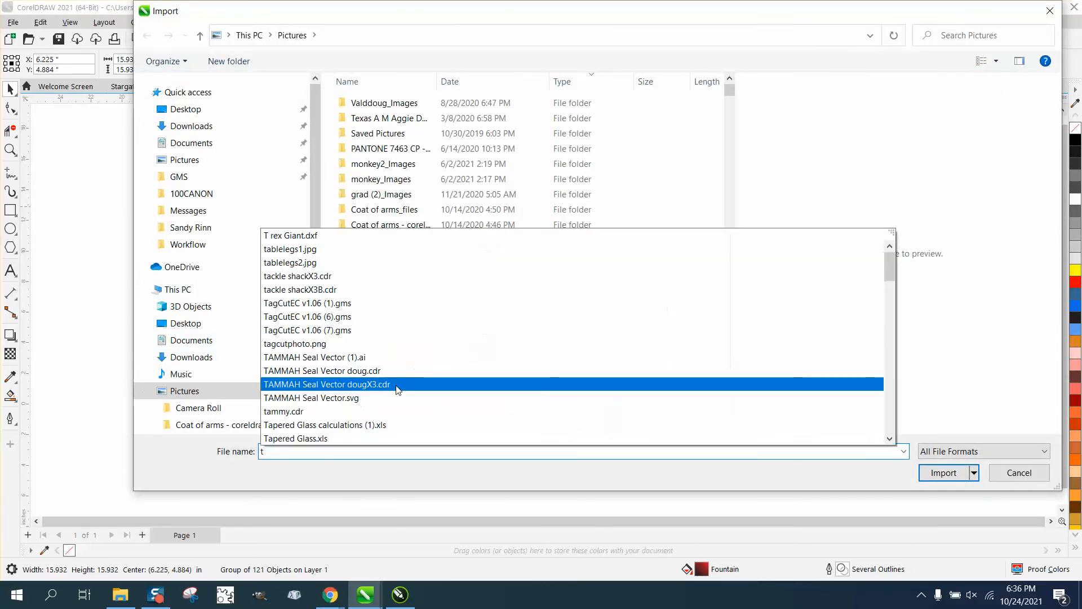
{"action": "type", "text": "hi"}
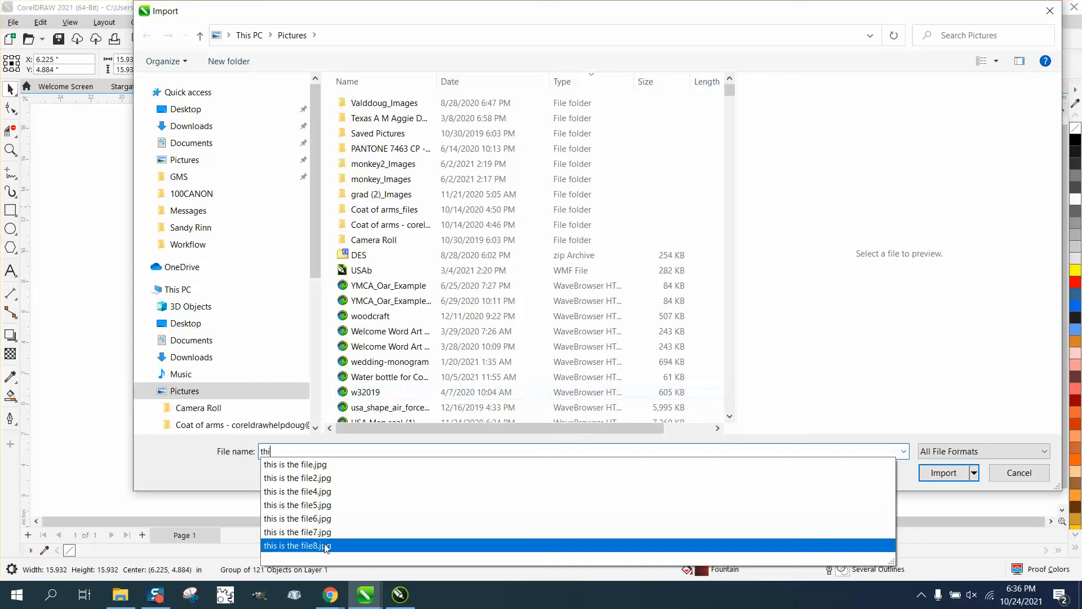
{"action": "left_click", "coordinate": [296, 546]}
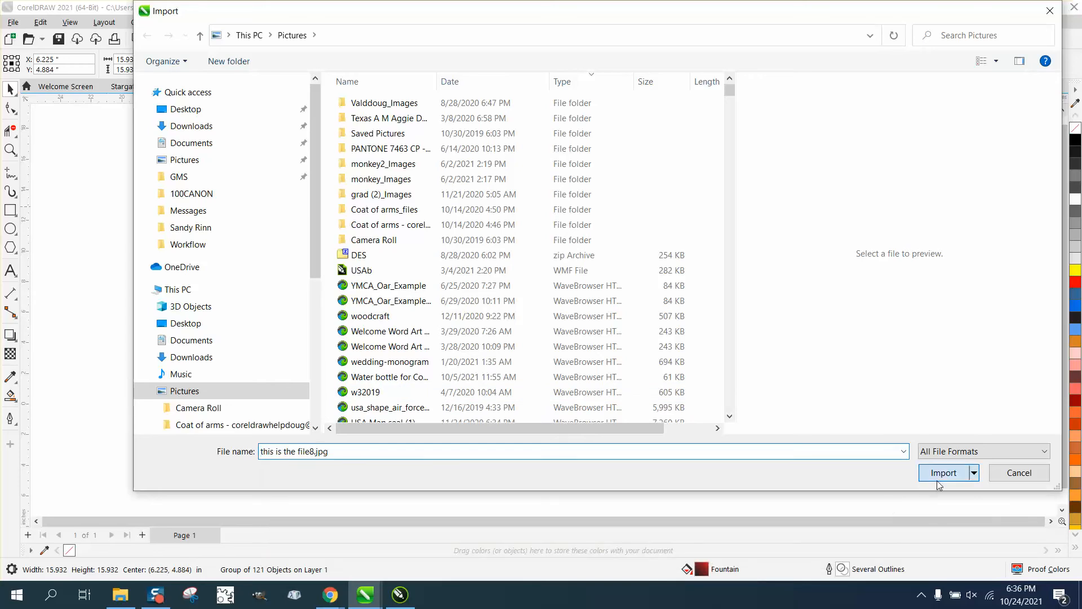
{"action": "left_click", "coordinate": [944, 473]}
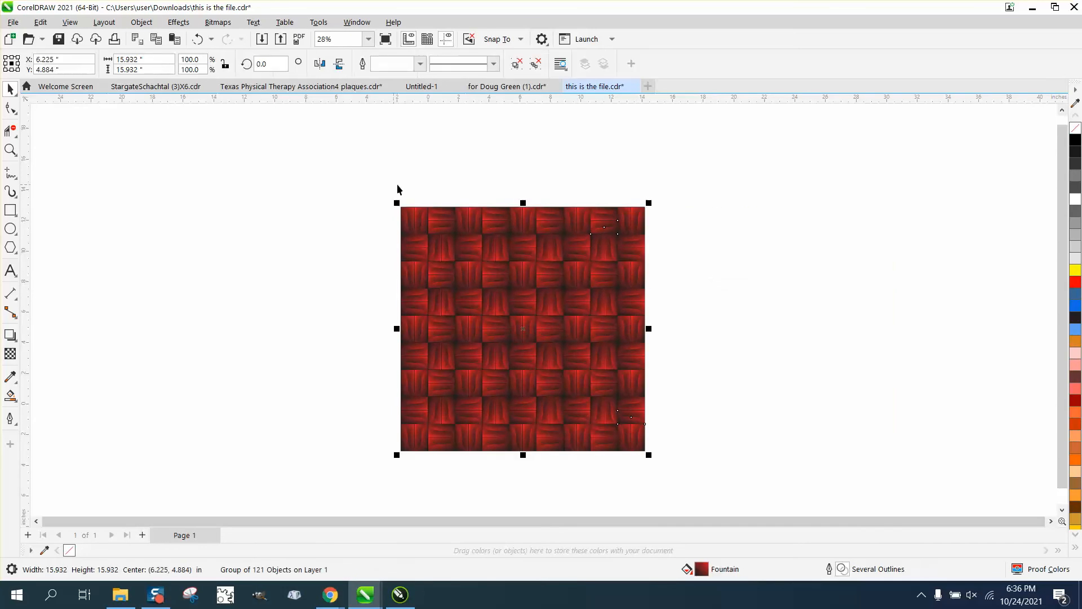
- Convert the woven group to a single 300 dpi RGB bitmap via Bitmaps > Convert to Bitmap
{"action": "left_click", "coordinate": [218, 23]}
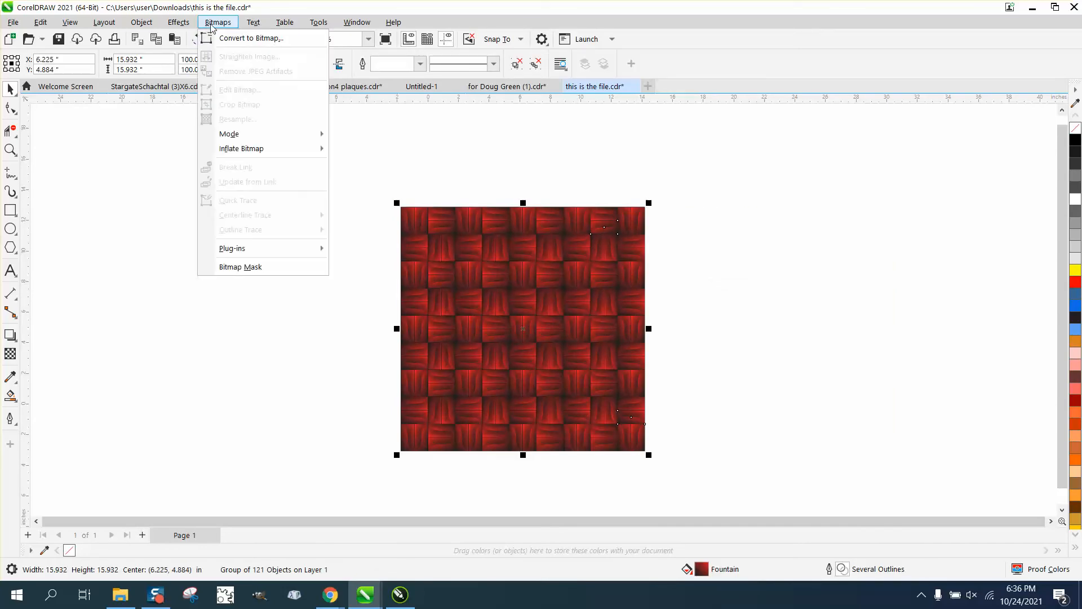
{"action": "left_click", "coordinate": [253, 39]}
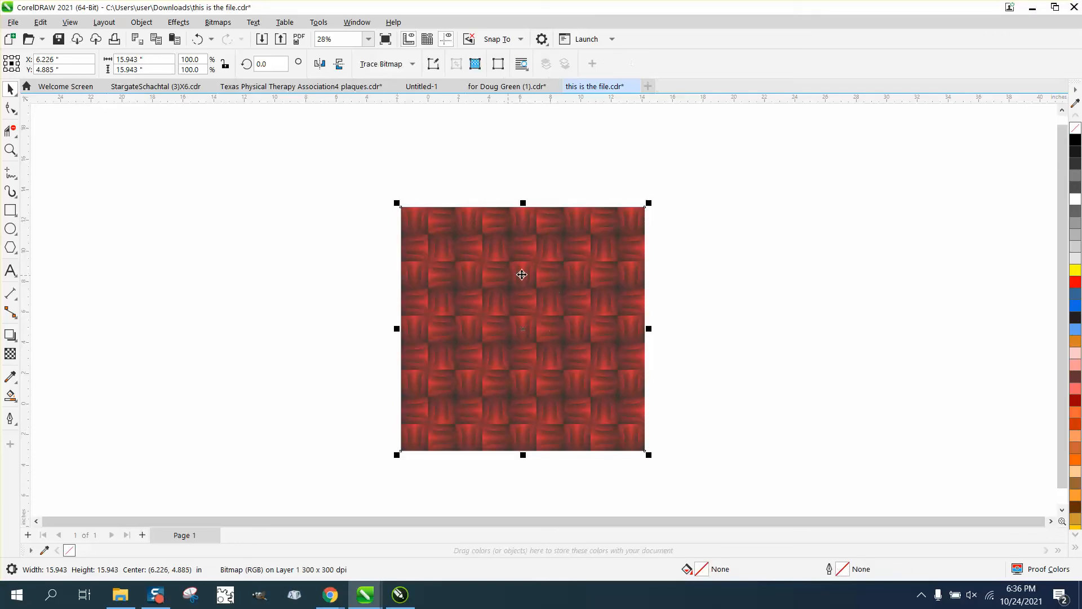
{"action": "mouse_move", "coordinate": [515, 263]}
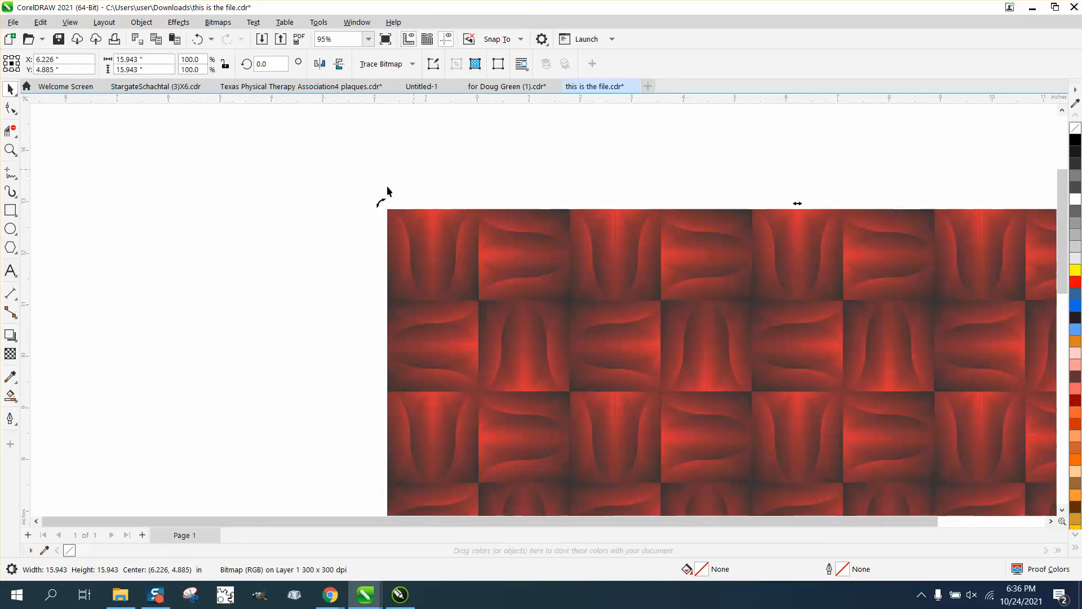
{"action": "mouse_move", "coordinate": [334, 159]}
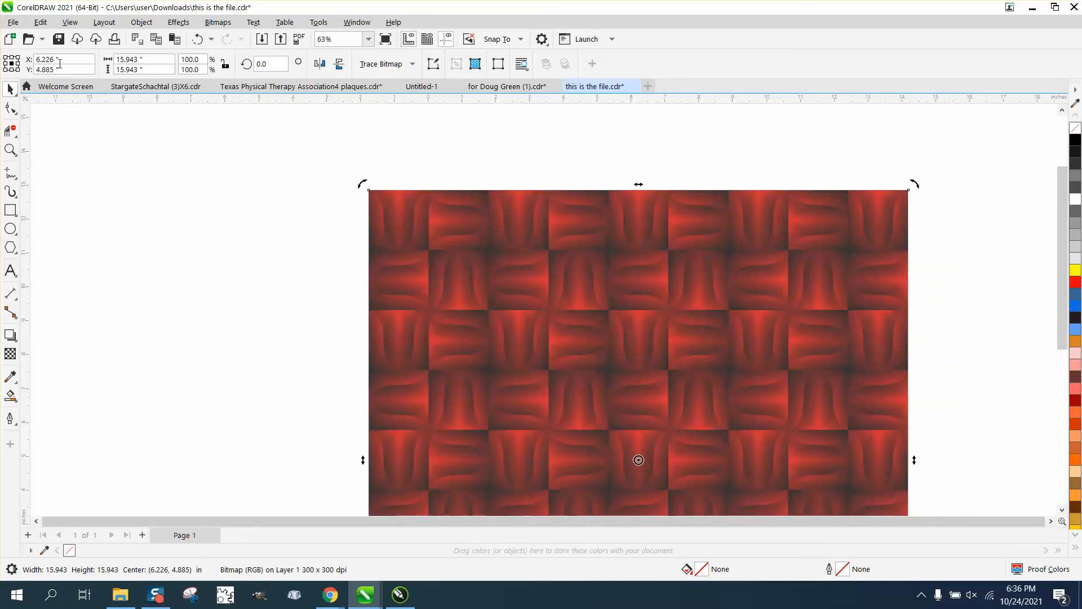
- Export the bitmap tile as an RGB JPEG named 'this is the file9'
{"action": "left_click", "coordinate": [13, 23]}
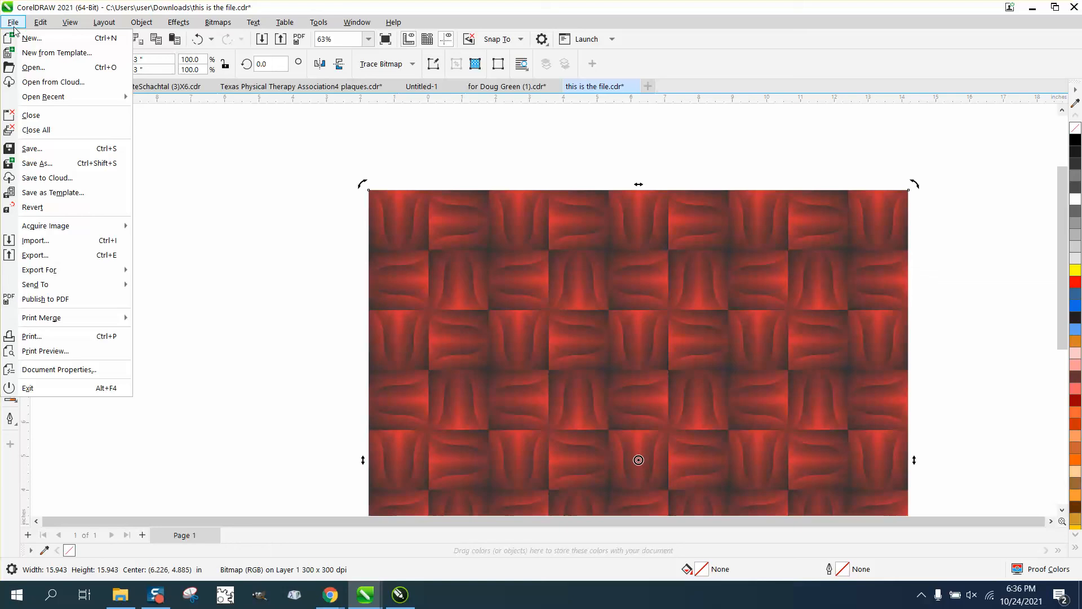
{"action": "left_click", "coordinate": [260, 307]}
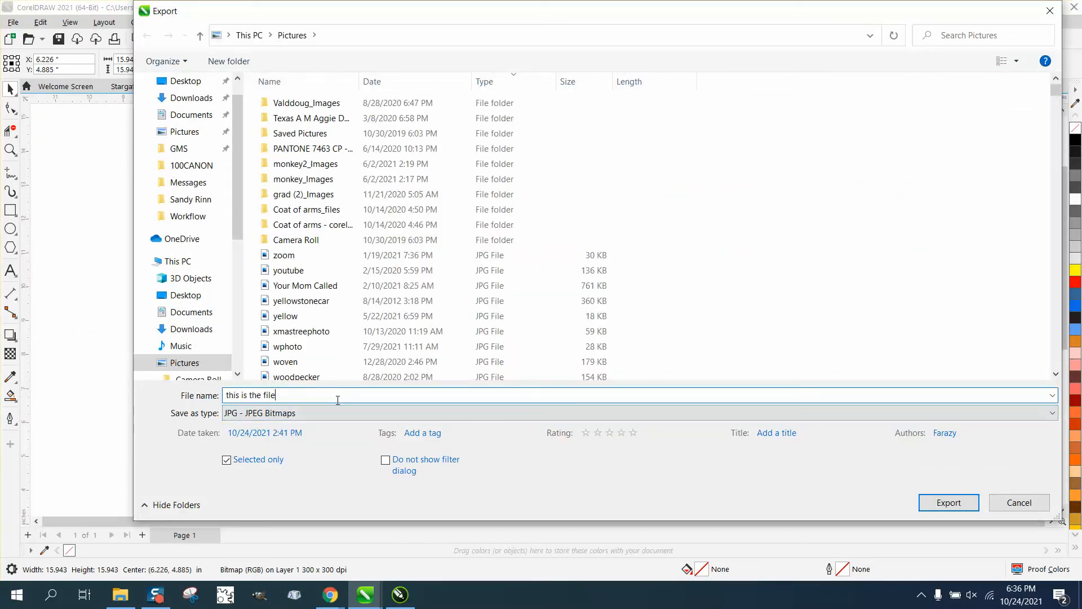
{"action": "type", "text": "9"}
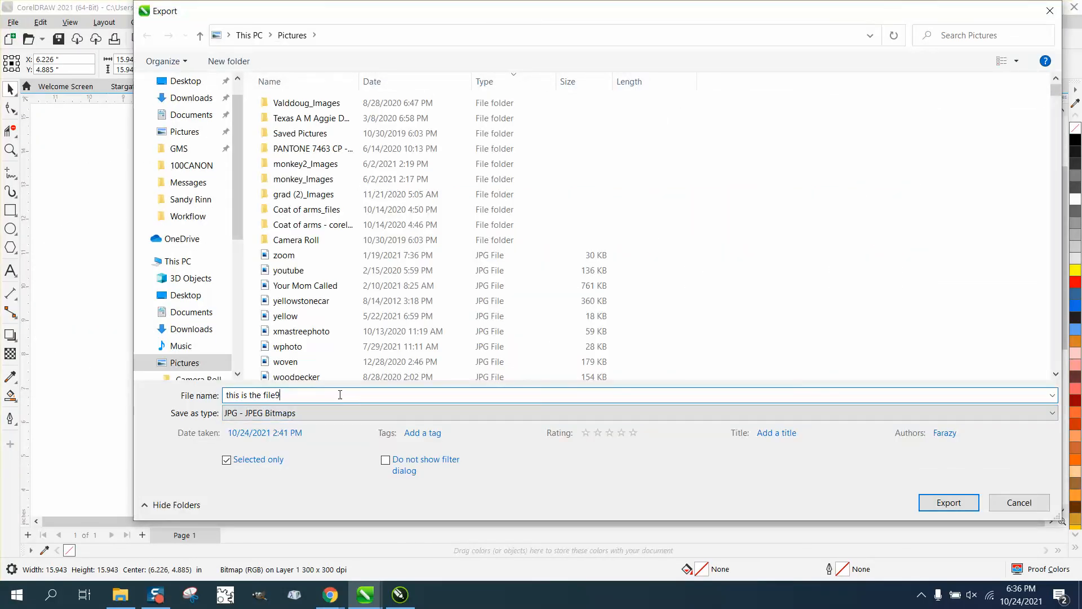
{"action": "left_click", "coordinate": [949, 503]}
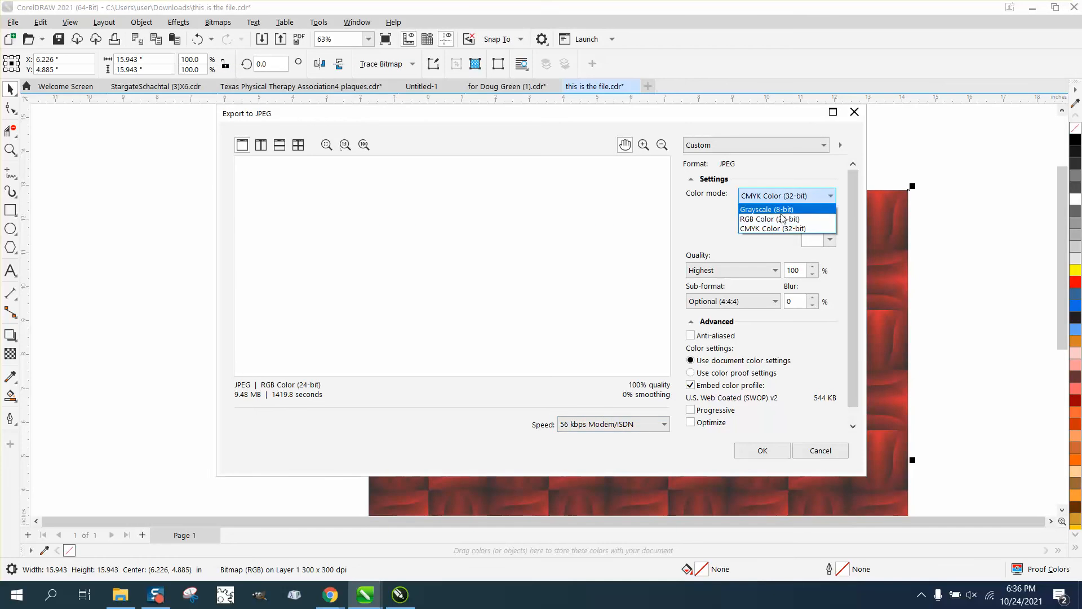
{"action": "left_click", "coordinate": [768, 218]}
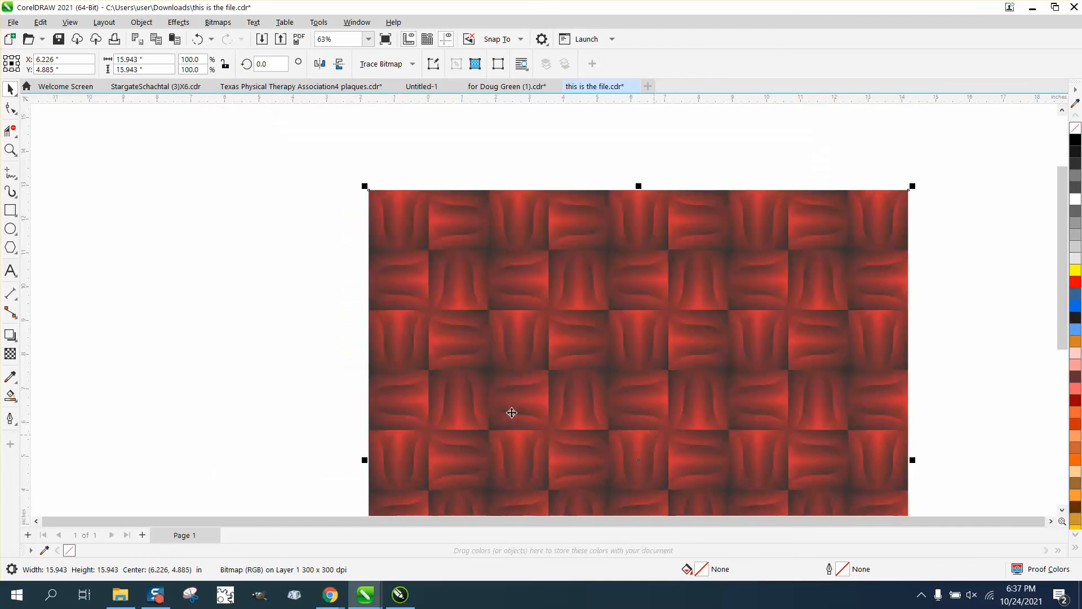
- Import 'this is the file9.jpg' back into the drawing from the canvas shortcut menu
{"action": "right_click", "coordinate": [512, 413]}
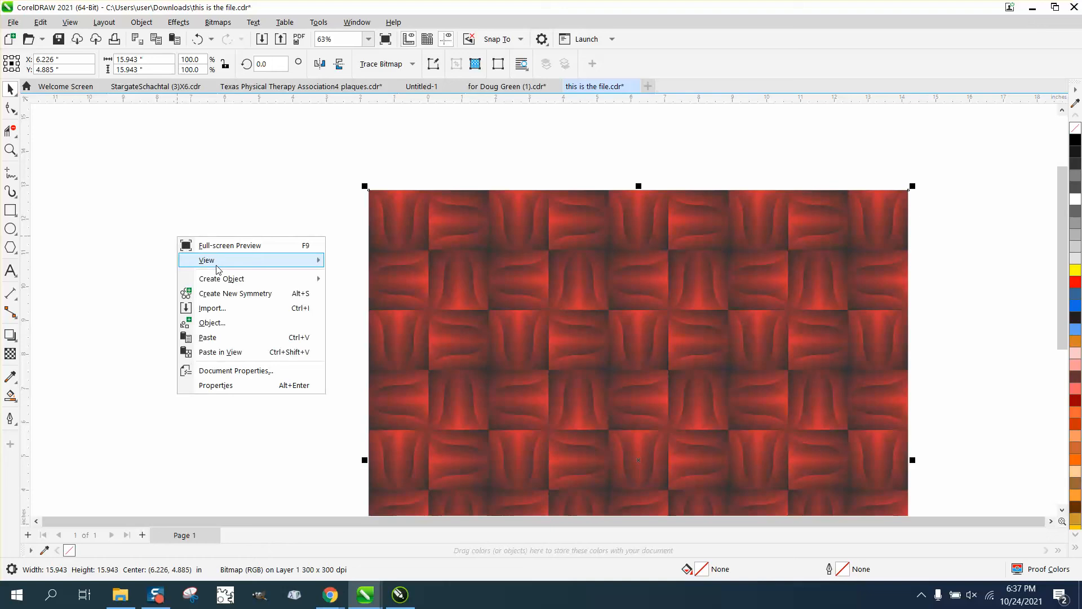
{"action": "left_click", "coordinate": [214, 308]}
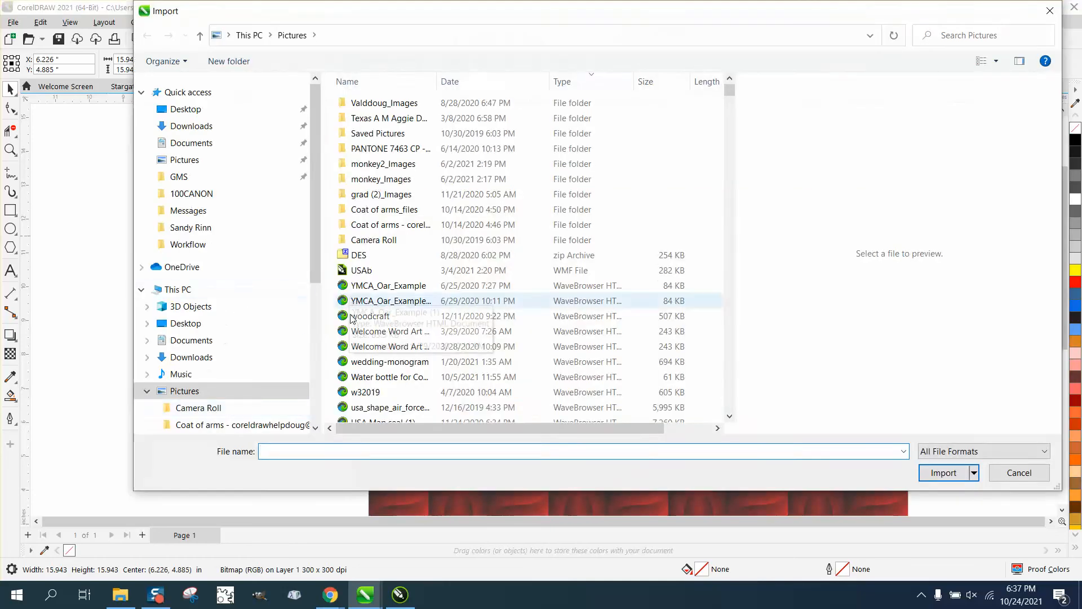
{"action": "type", "text": "th"}
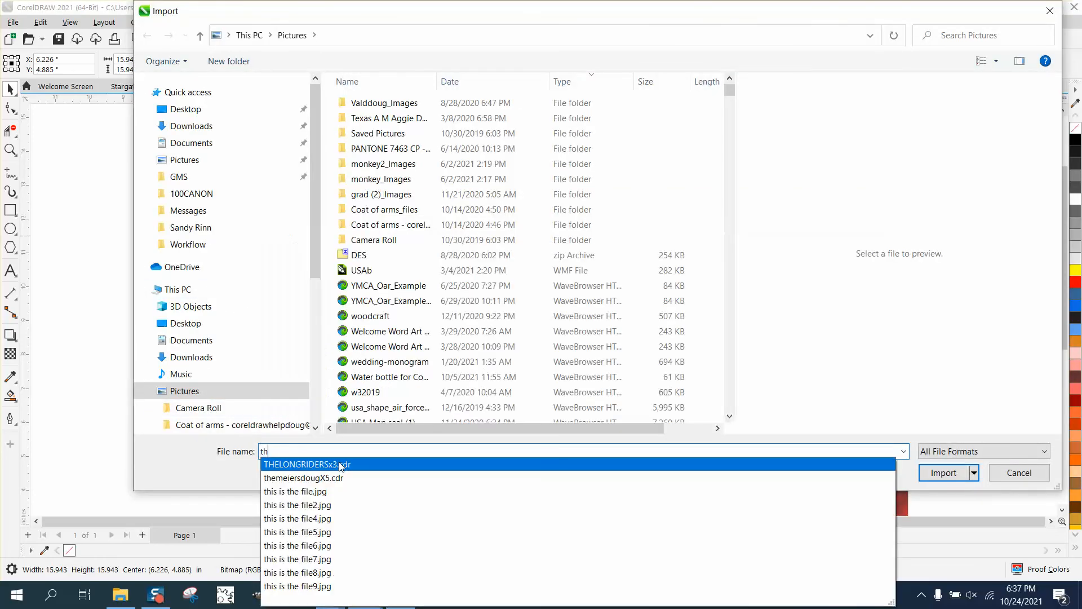
{"action": "left_click", "coordinate": [297, 587]}
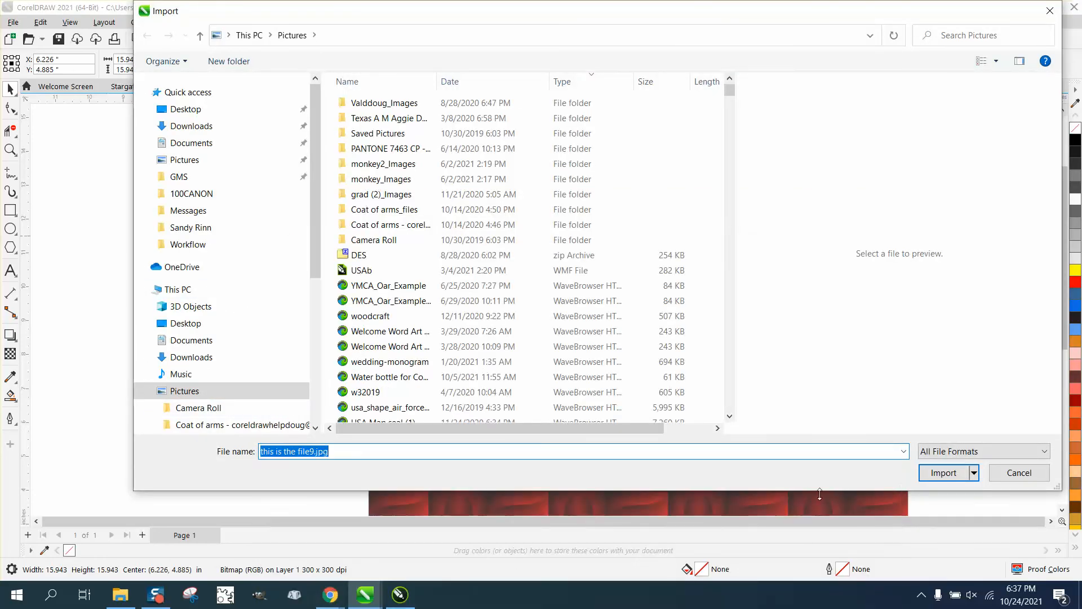
{"action": "left_click", "coordinate": [944, 473]}
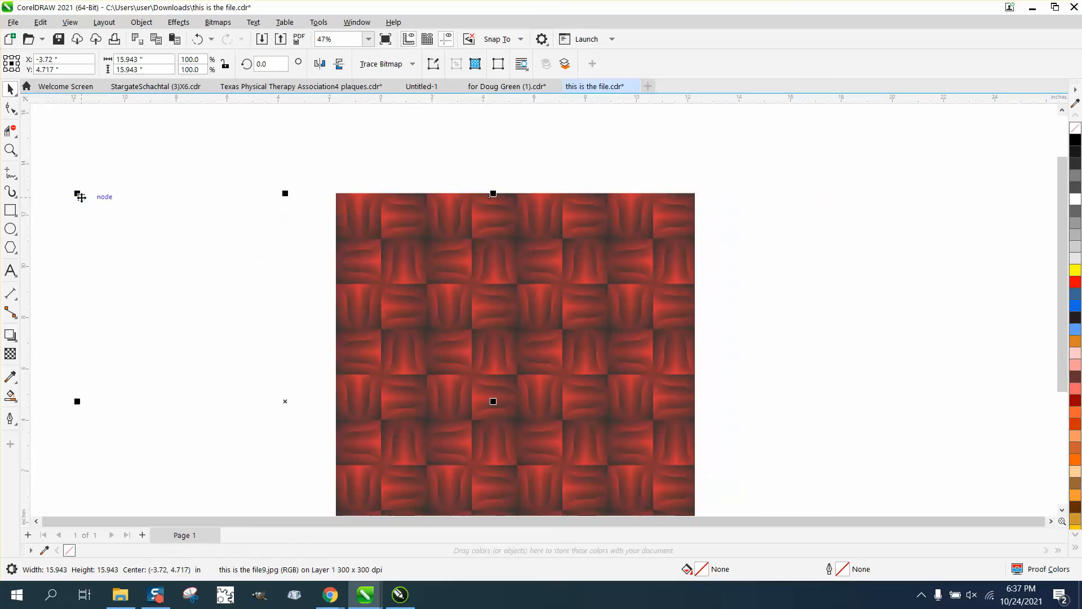
- Place the file9 JPEG flush left of the original tile and zoom in on the seam
{"action": "left_click_drag", "start_coordinate": [493, 311], "coordinate": [269, 306]}
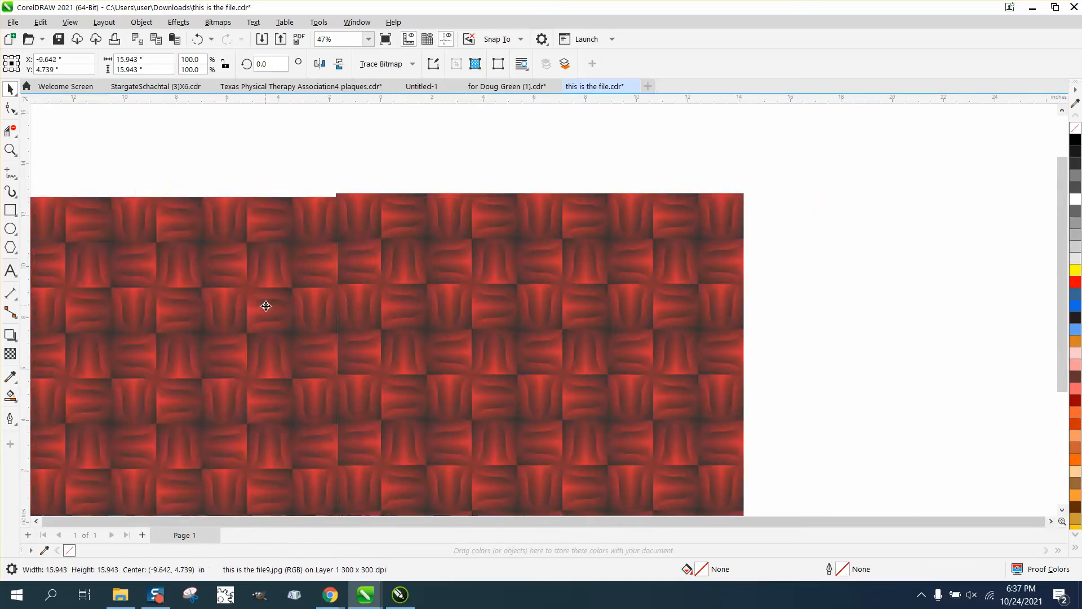
{"action": "left_click_drag", "start_coordinate": [266, 306], "coordinate": [271, 300]}
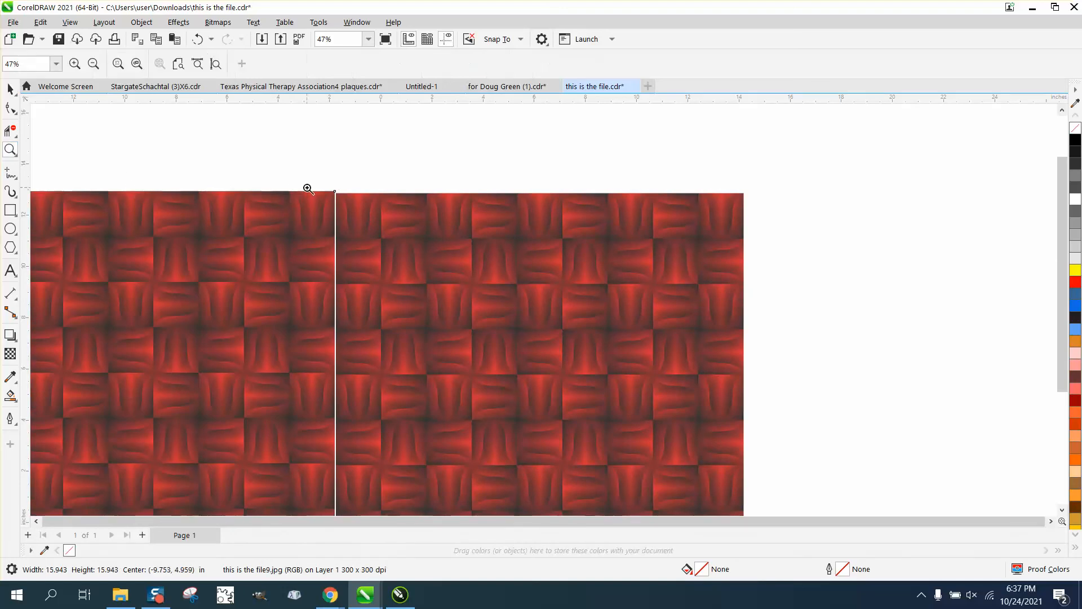
{"action": "left_click", "coordinate": [308, 190]}
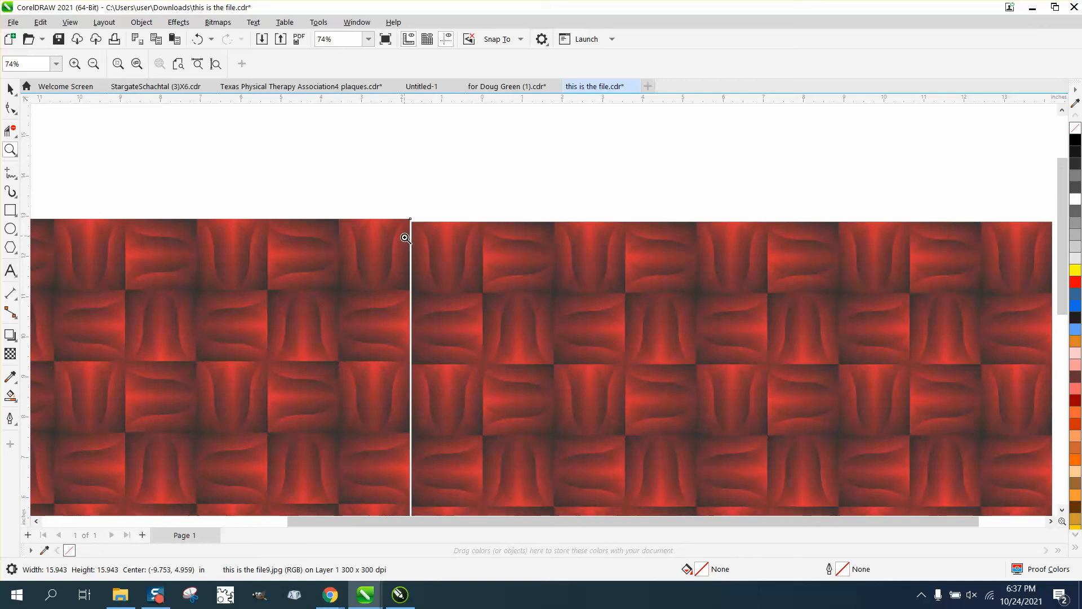
{"action": "left_click", "coordinate": [404, 238]}
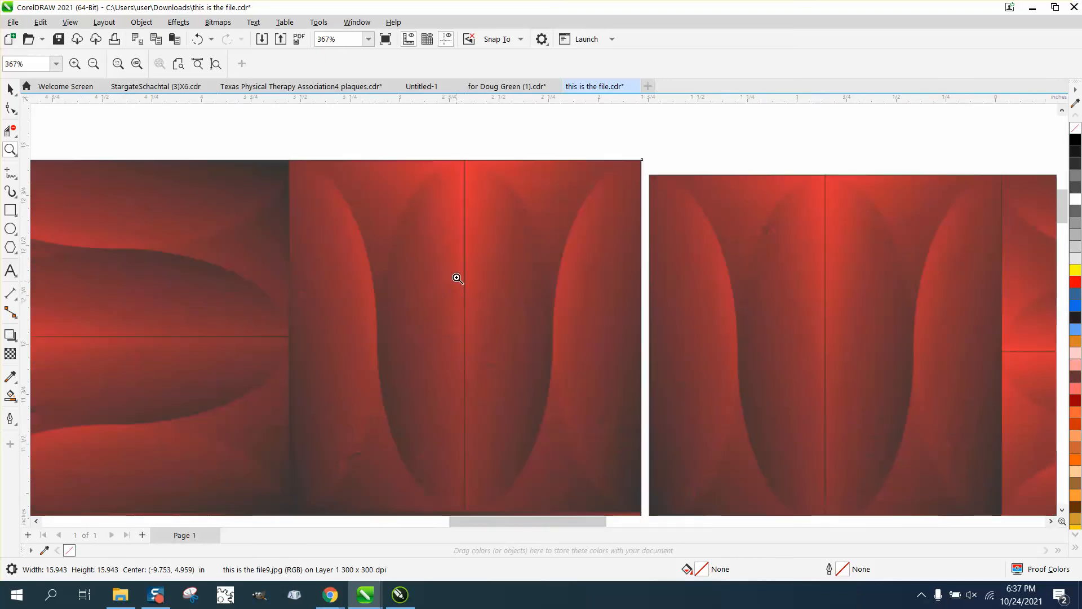